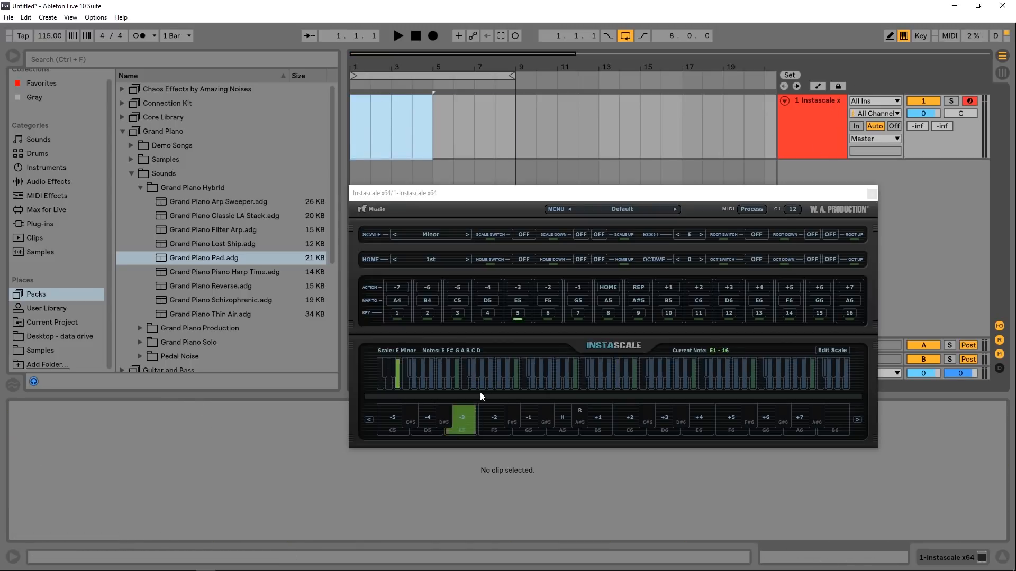
Insert a new empty MIDI track beneath the Instascale track
click(461, 419)
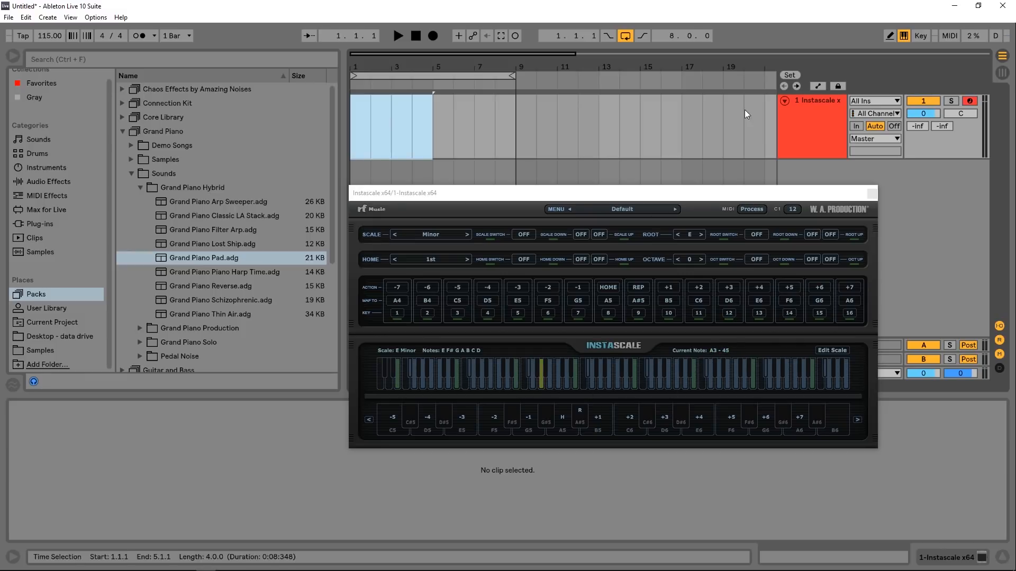
click(528, 419)
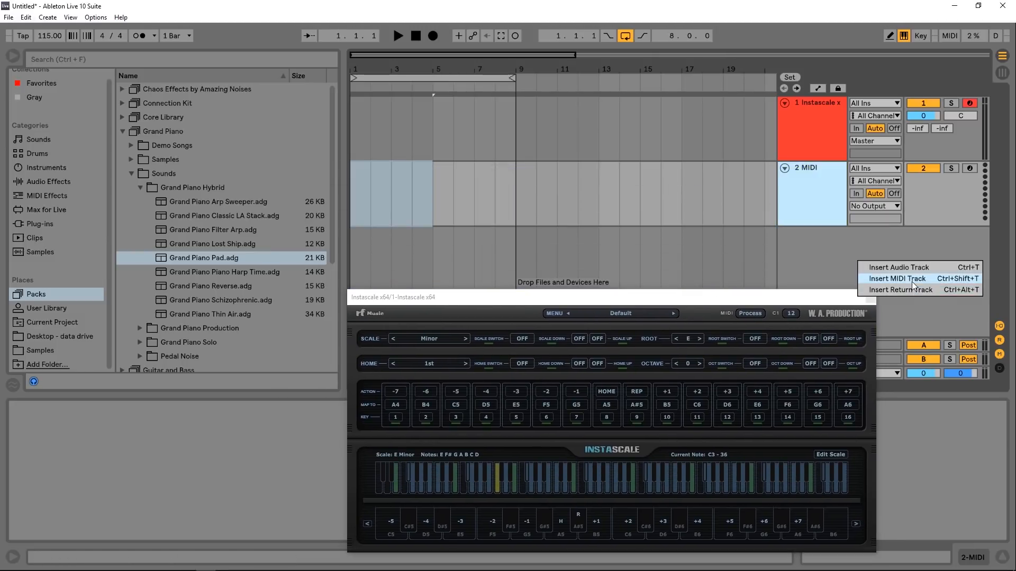
Load Grand Piano Pad onto the new MIDI track, making it Grand Piano routed to Master
click(95, 17)
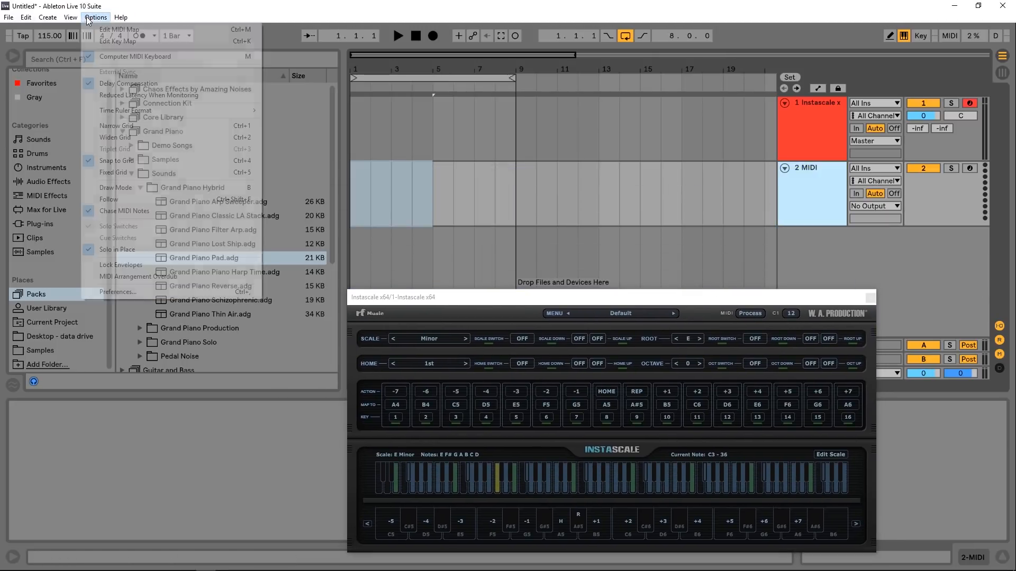
click(47, 17)
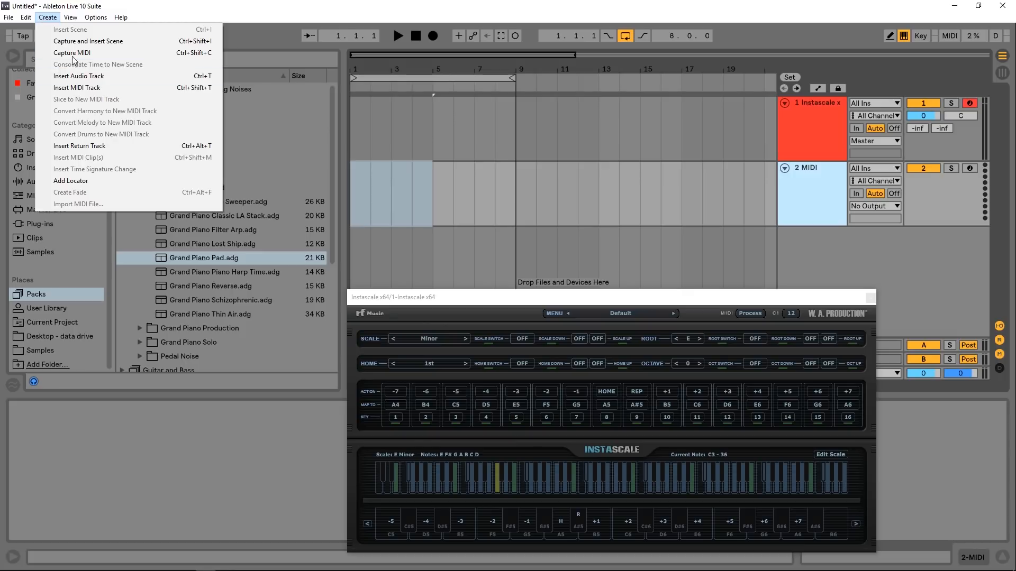
mouse_move(81, 91)
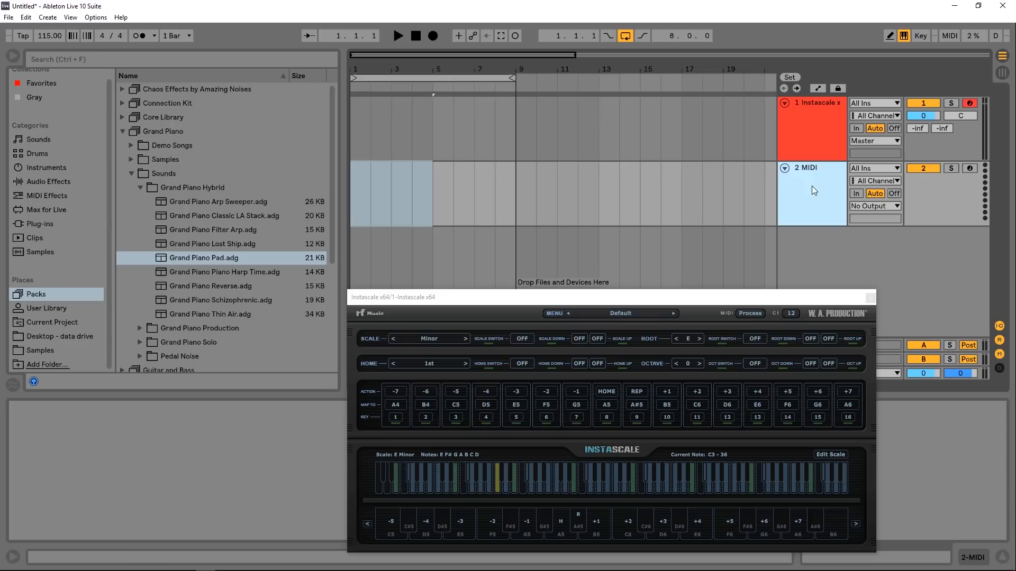
click(811, 194)
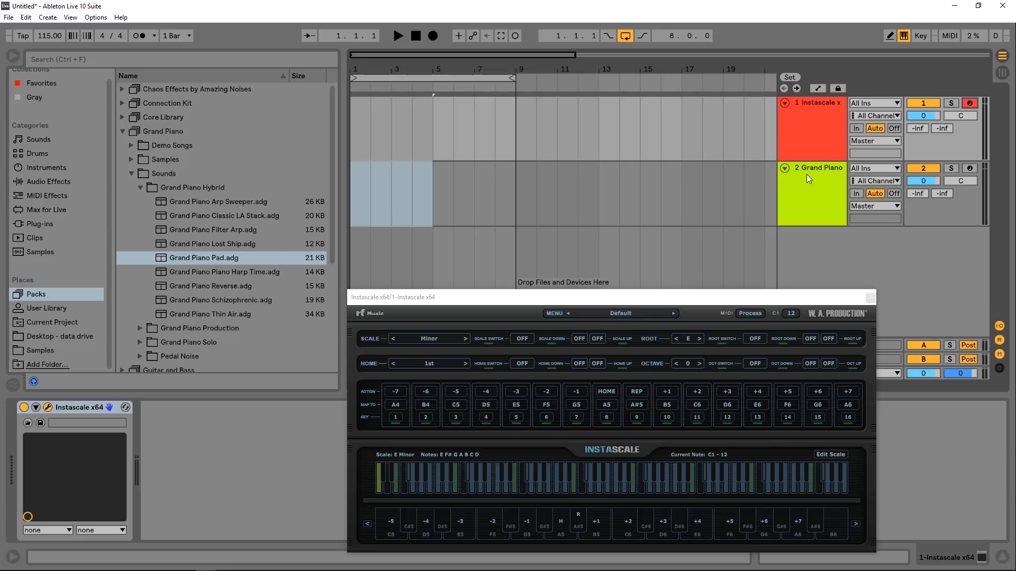
mouse_move(858, 173)
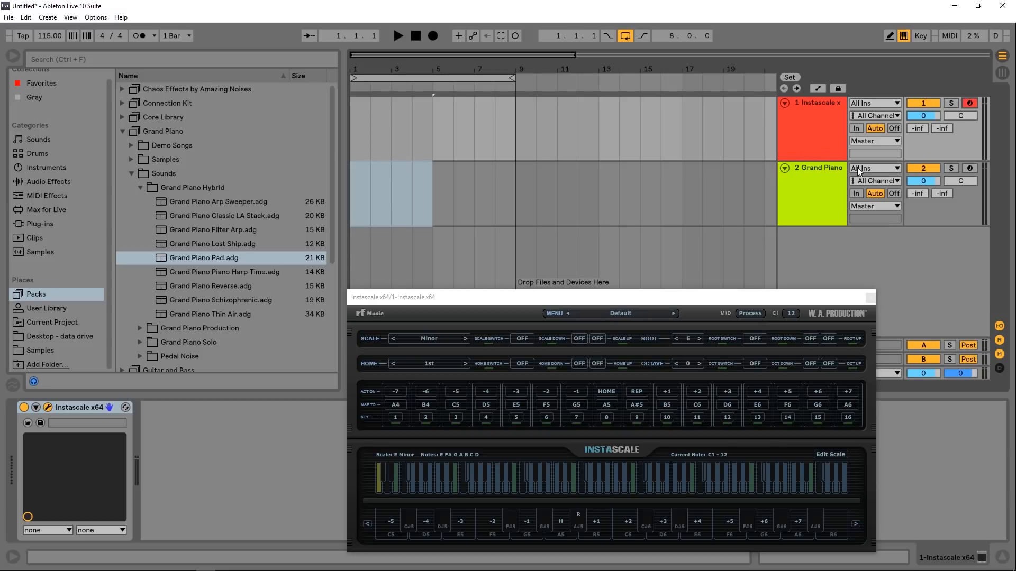
Set Grand Piano's MIDI From to 1-Instascale x64 with input channel Instascale x64
click(873, 167)
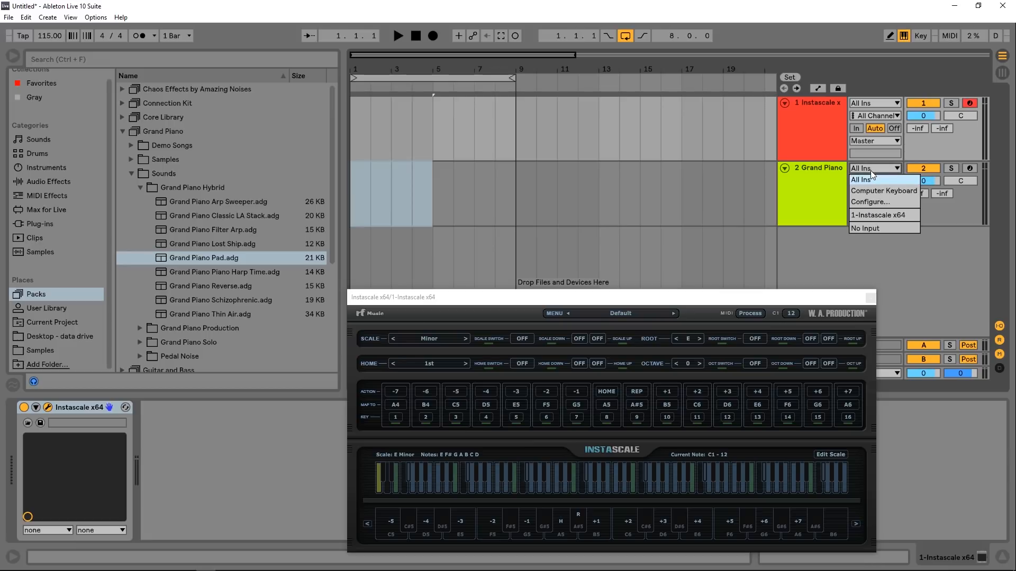
mouse_move(873, 174)
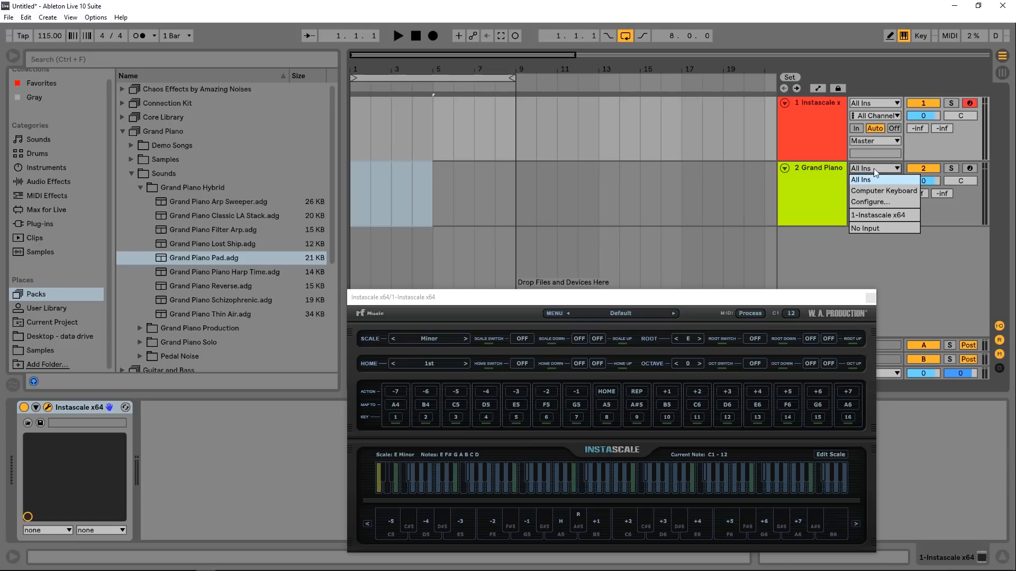
click(874, 169)
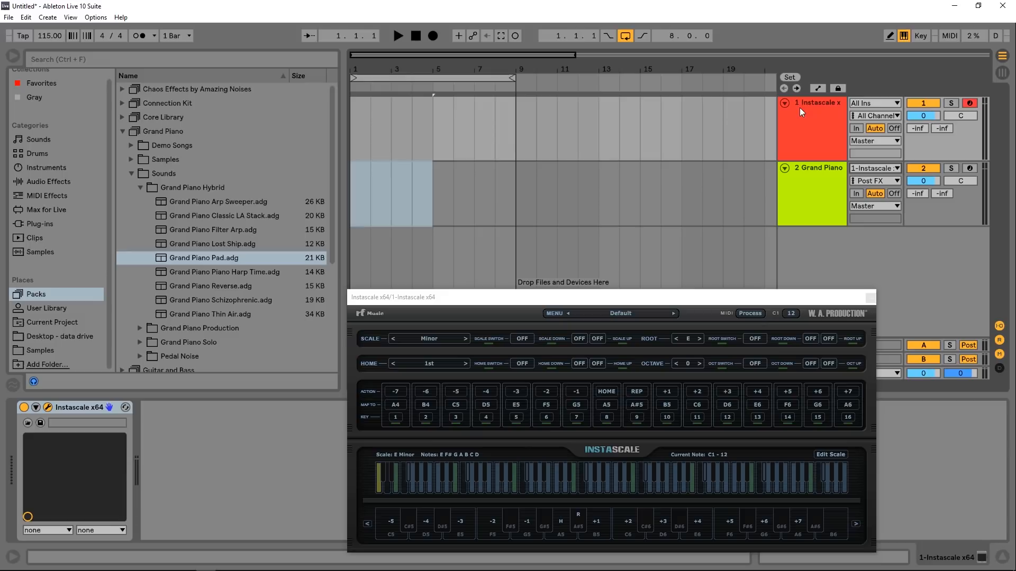
click(873, 181)
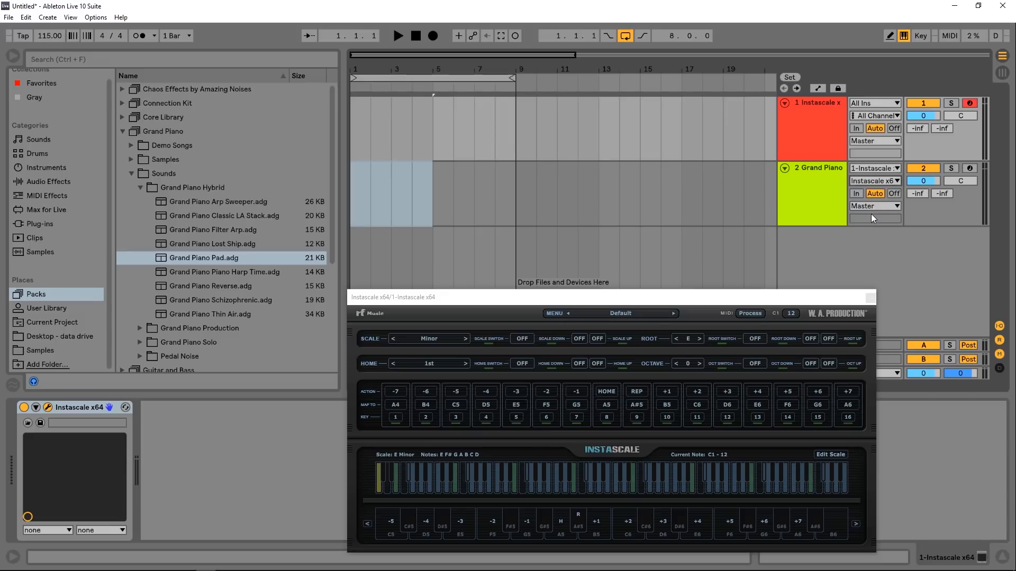
mouse_move(843, 207)
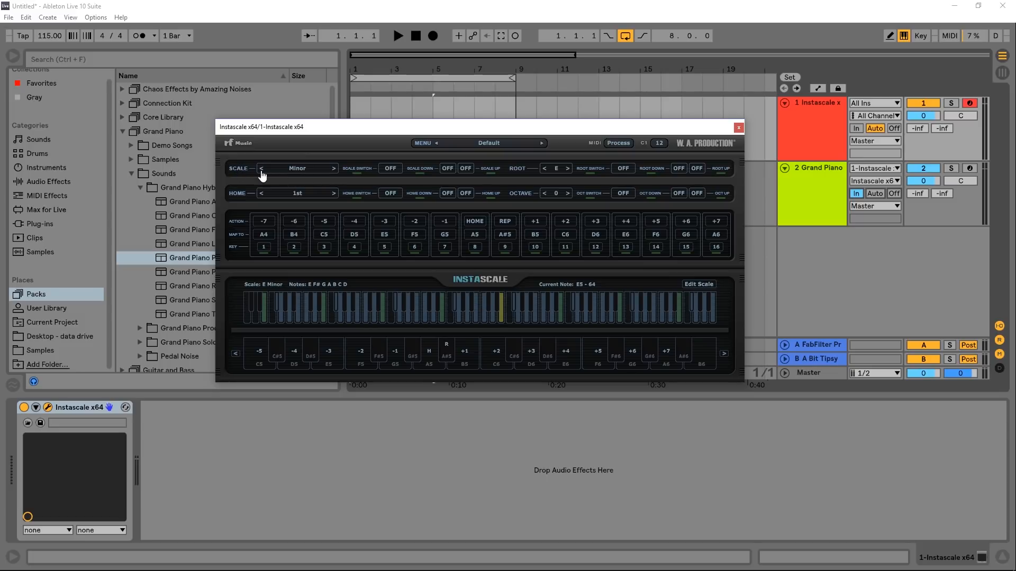
mouse_move(502, 178)
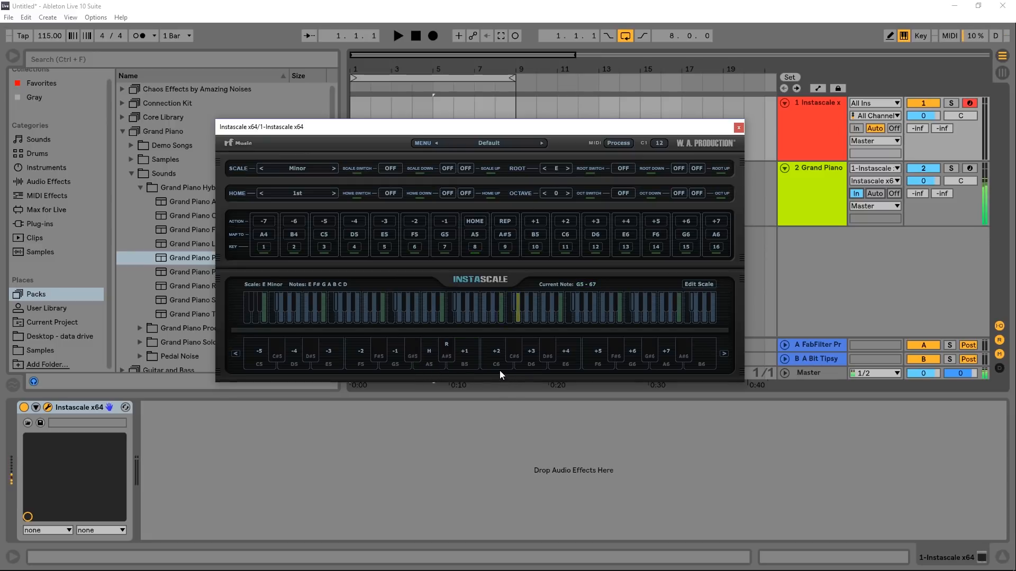
Play test notes on Instascale's keyboard to hear Grand Piano constrained to E Minor
click(464, 353)
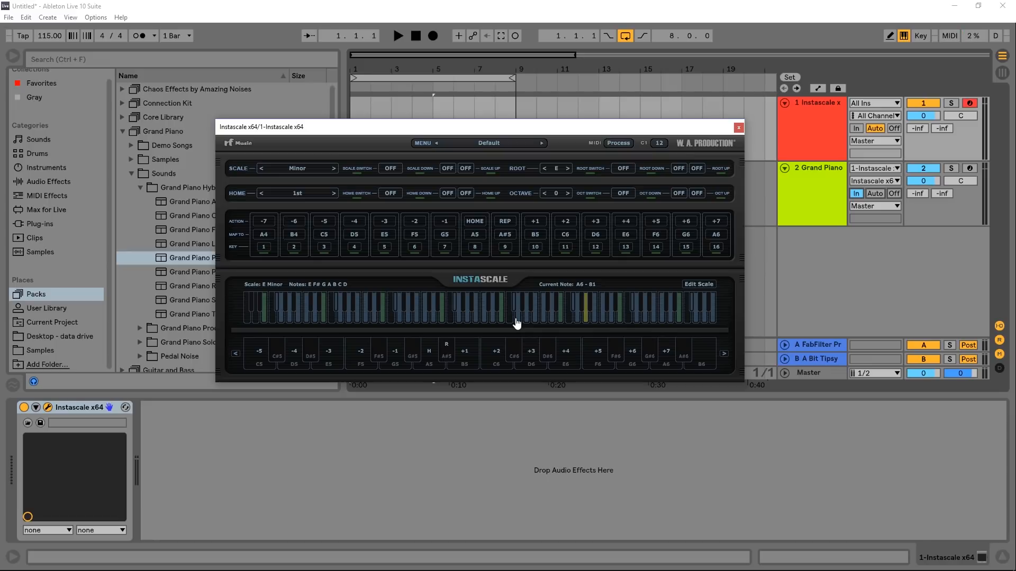
click(582, 308)
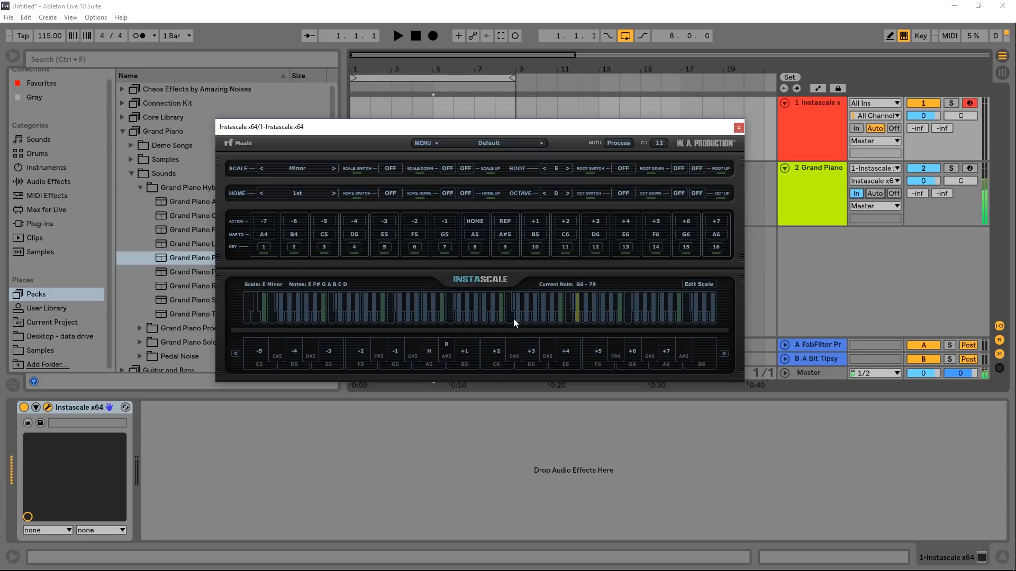
click(394, 354)
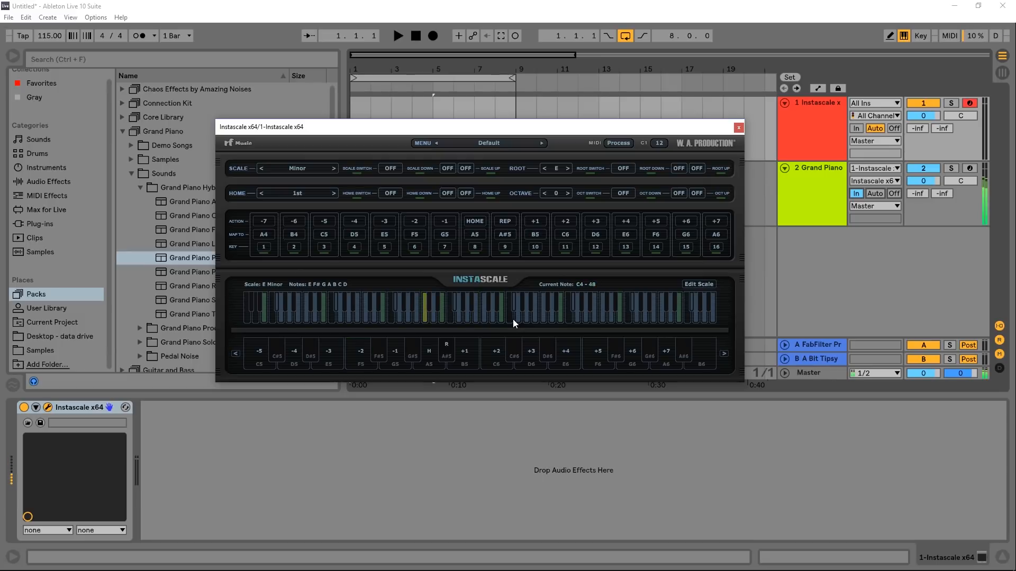
click(424, 309)
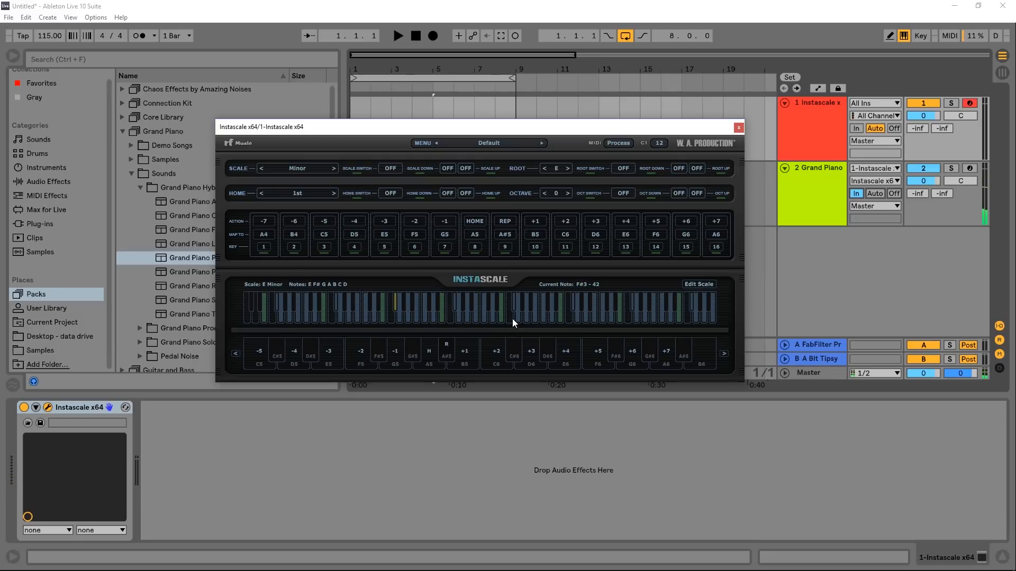
click(528, 310)
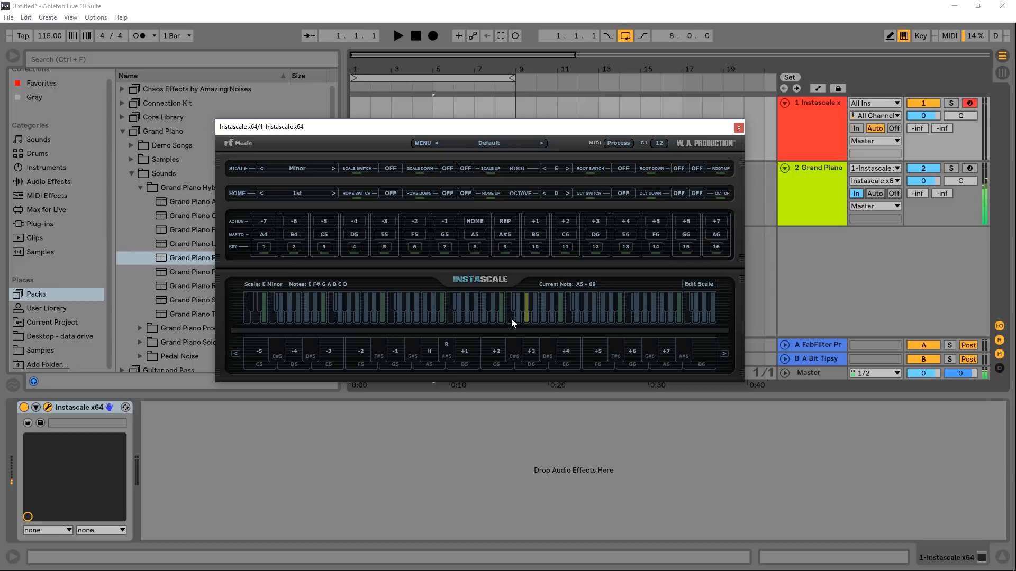
click(592, 311)
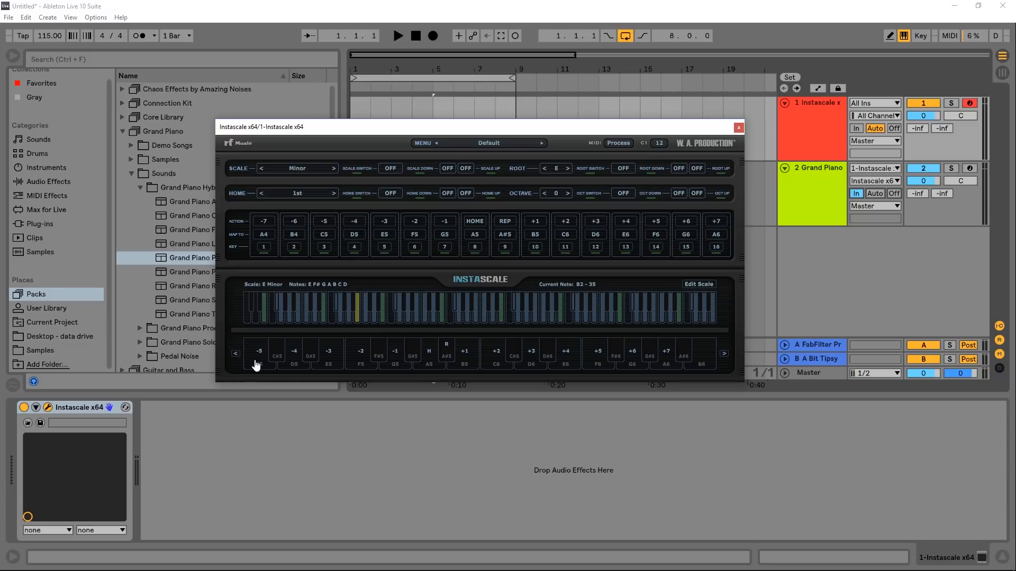
mouse_move(668, 360)
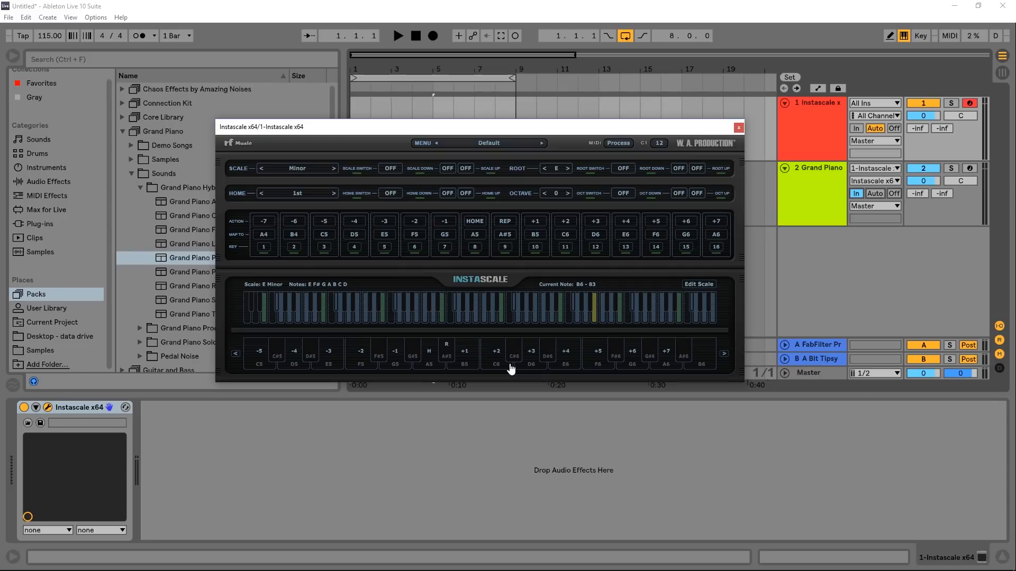
mouse_move(447, 353)
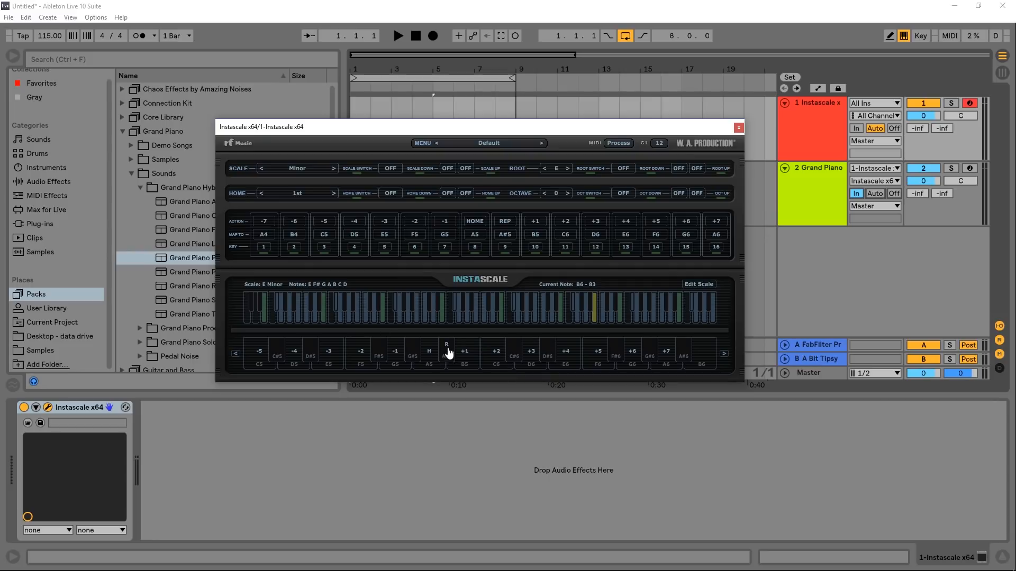
mouse_move(432, 369)
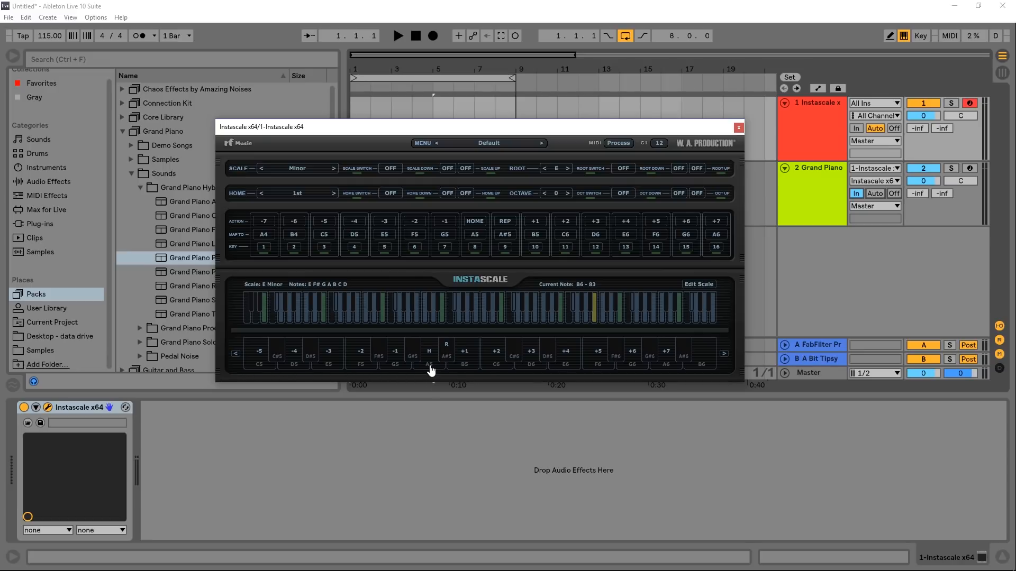
mouse_move(450, 356)
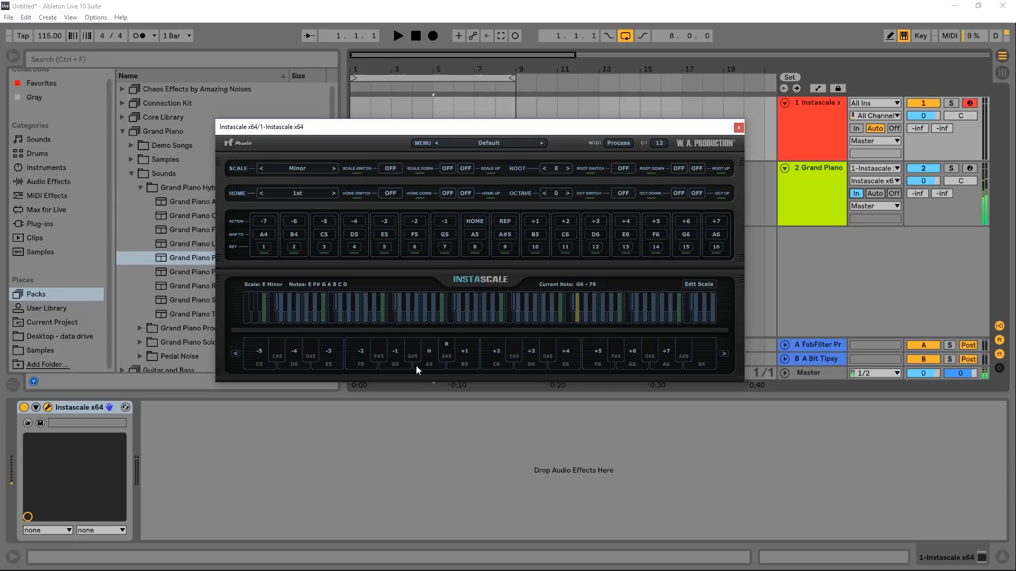
click(445, 353)
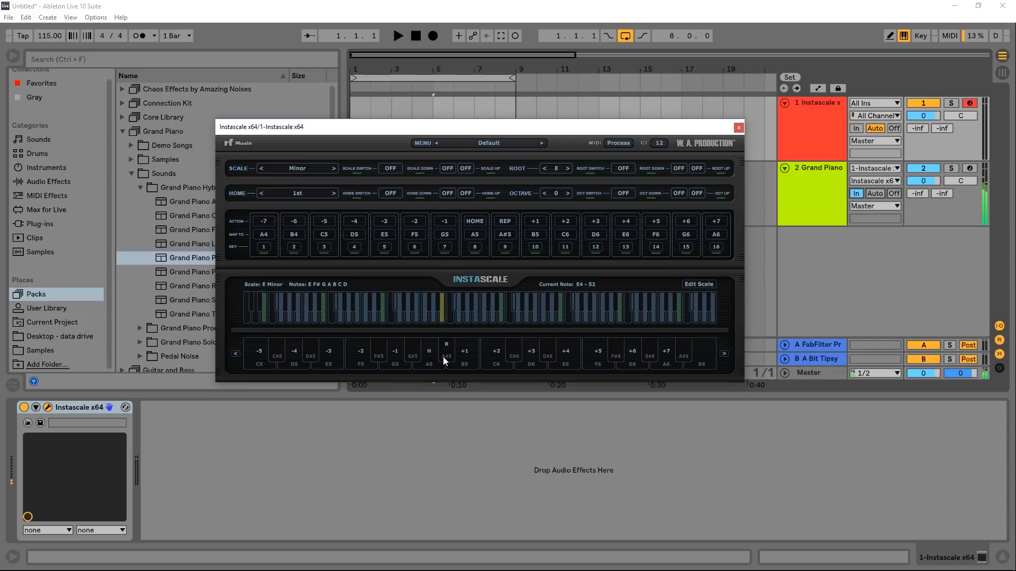
click(464, 353)
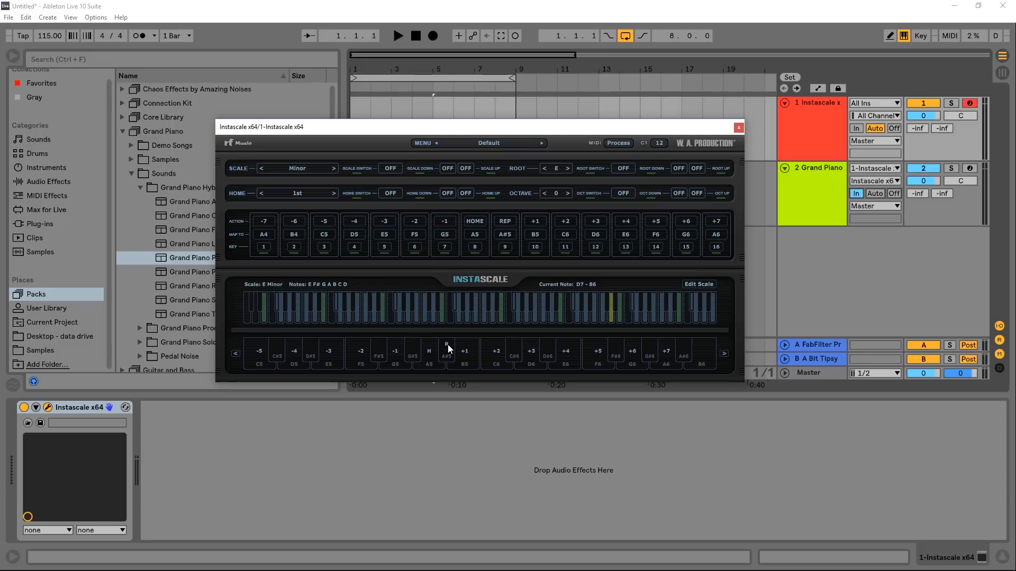
mouse_move(434, 322)
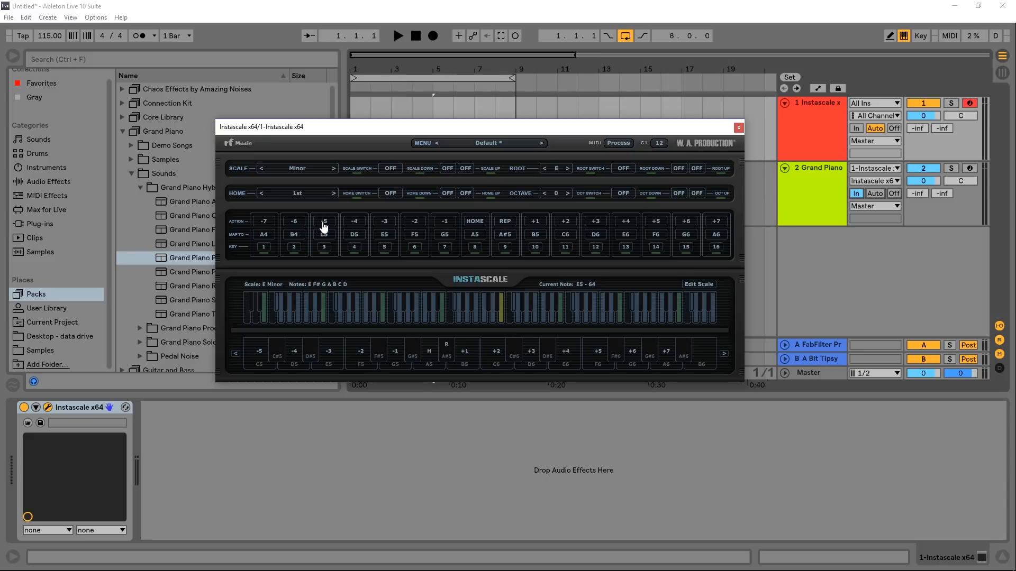
Set Instascale's F5 action to HOME and its A5 action to +7
click(324, 221)
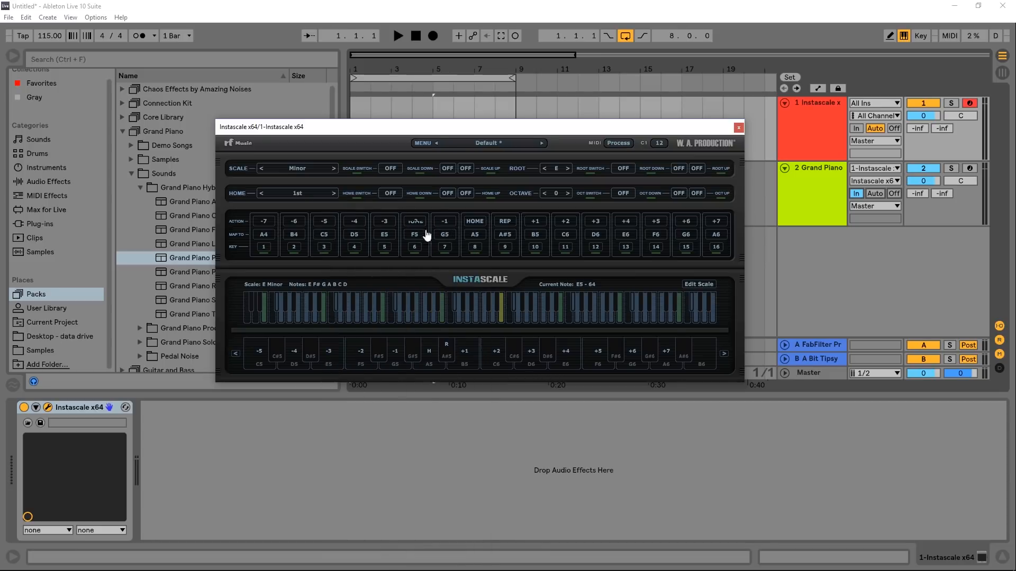
click(474, 221)
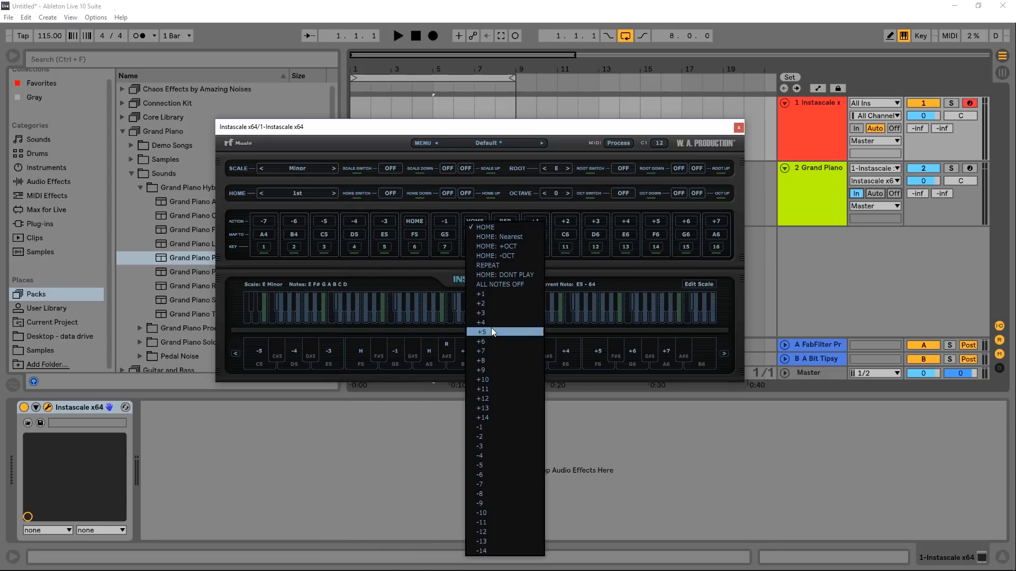
click(480, 331)
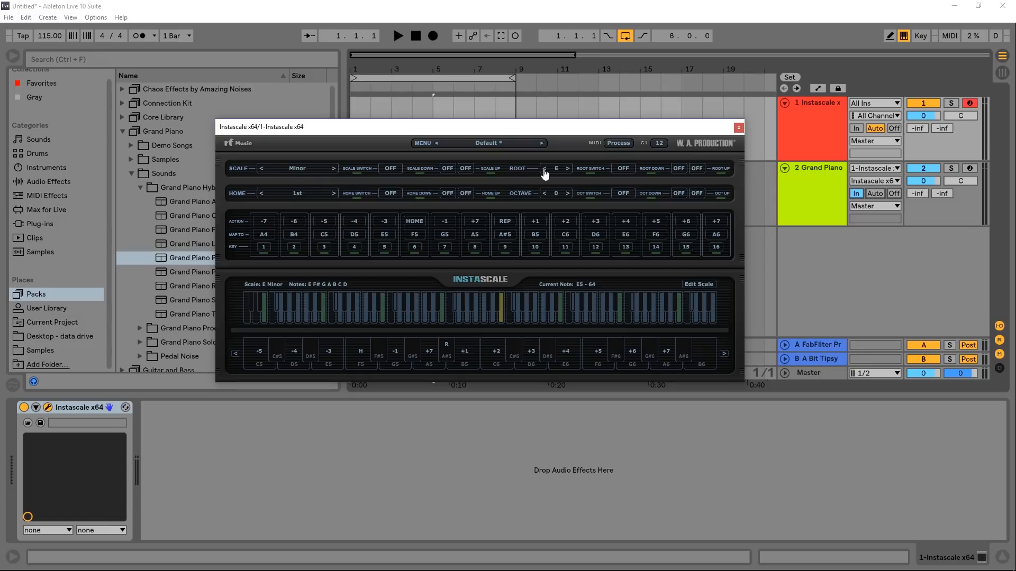
Load Instascale's C Harmonic Minor preset and shift the root to D#
click(485, 142)
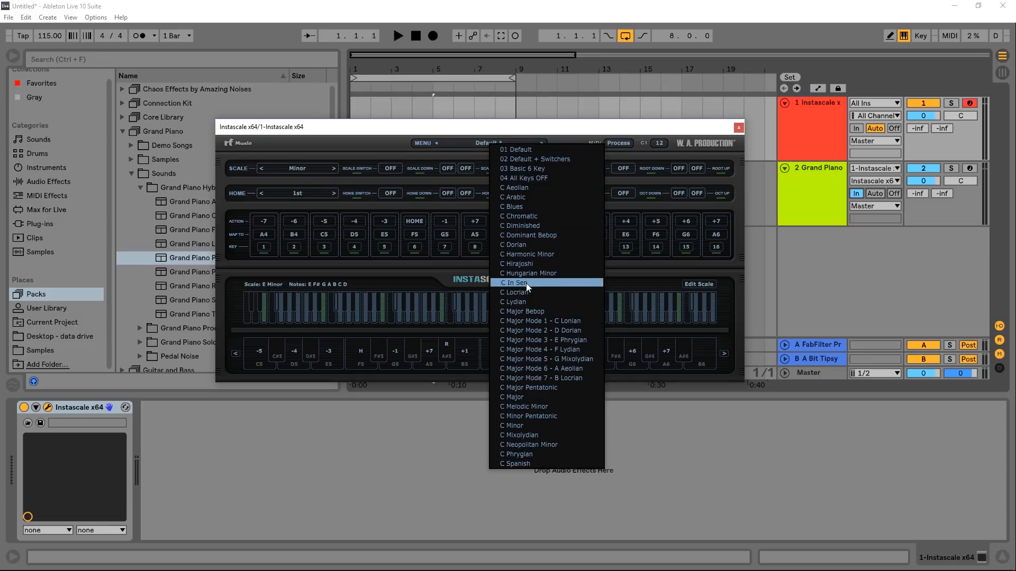
mouse_move(525, 302)
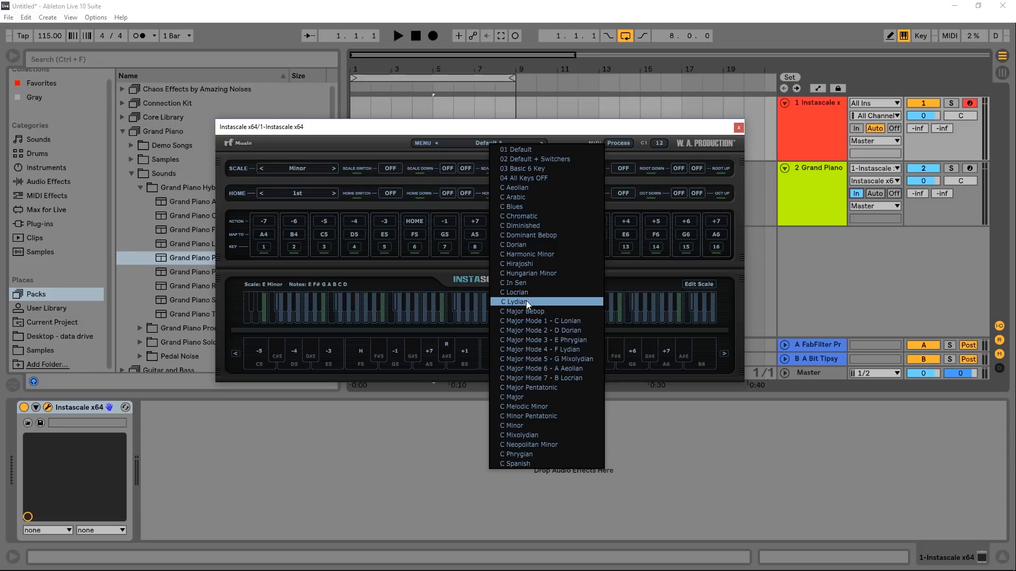
mouse_move(525, 254)
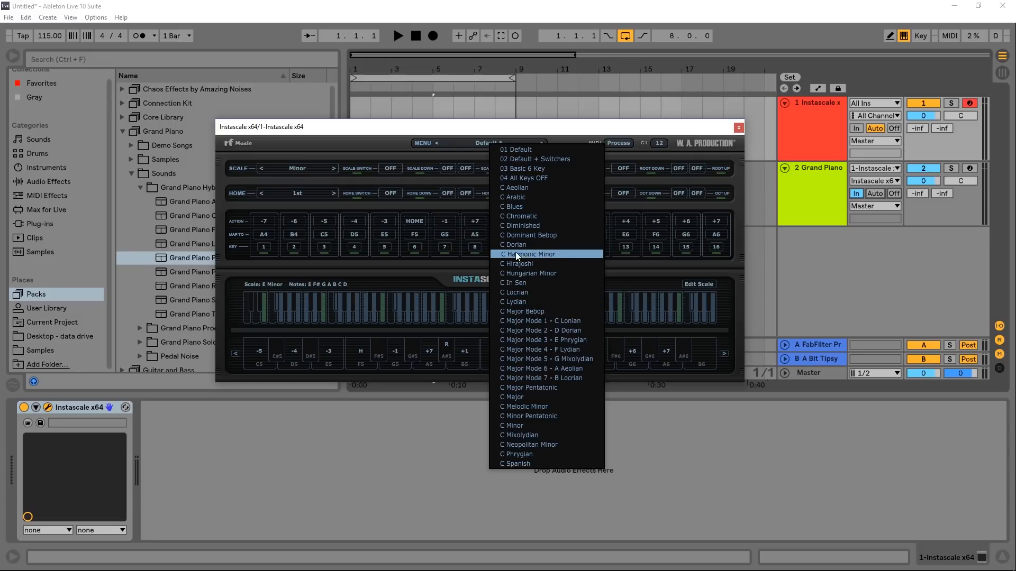
click(528, 253)
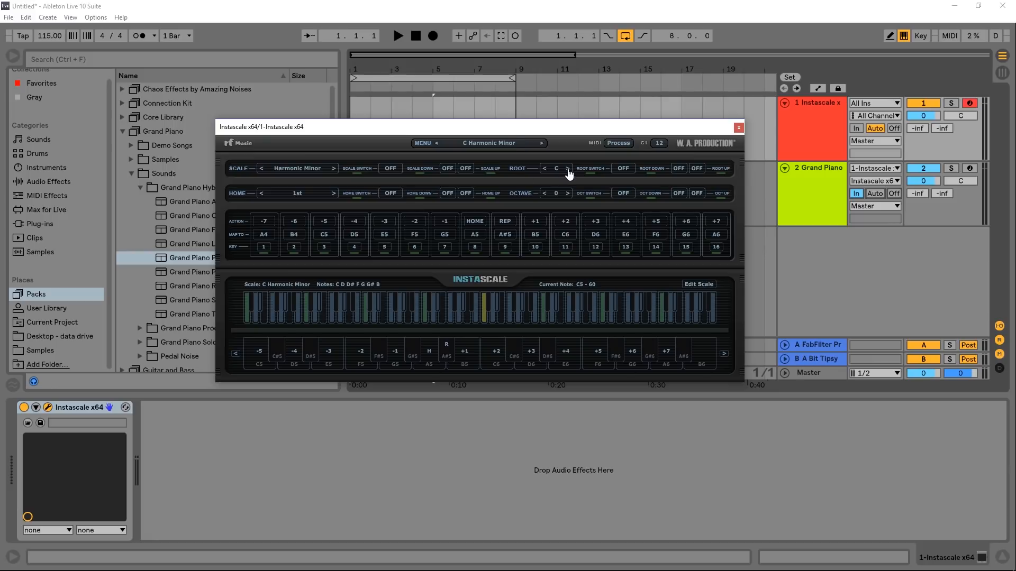
click(566, 167)
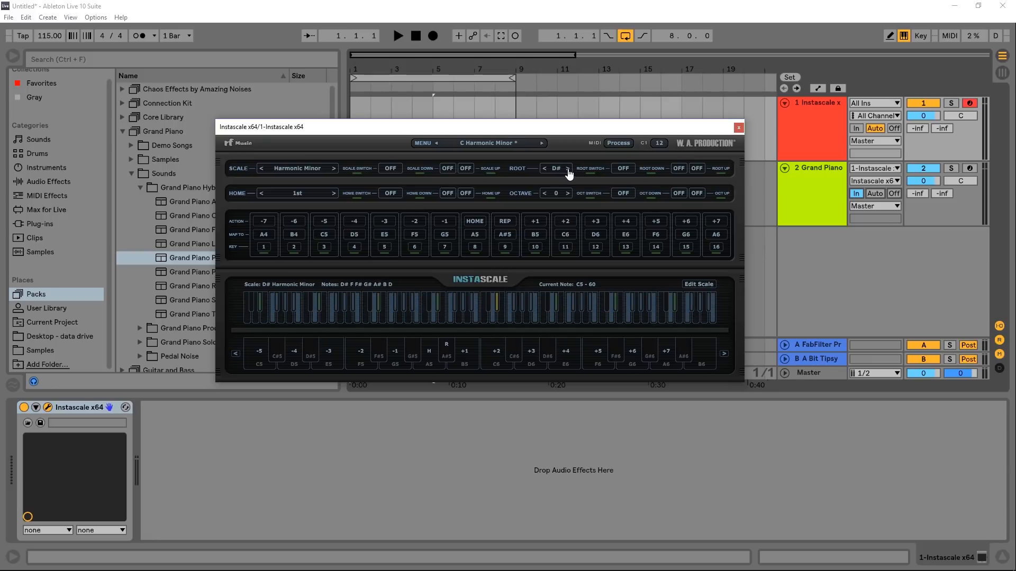